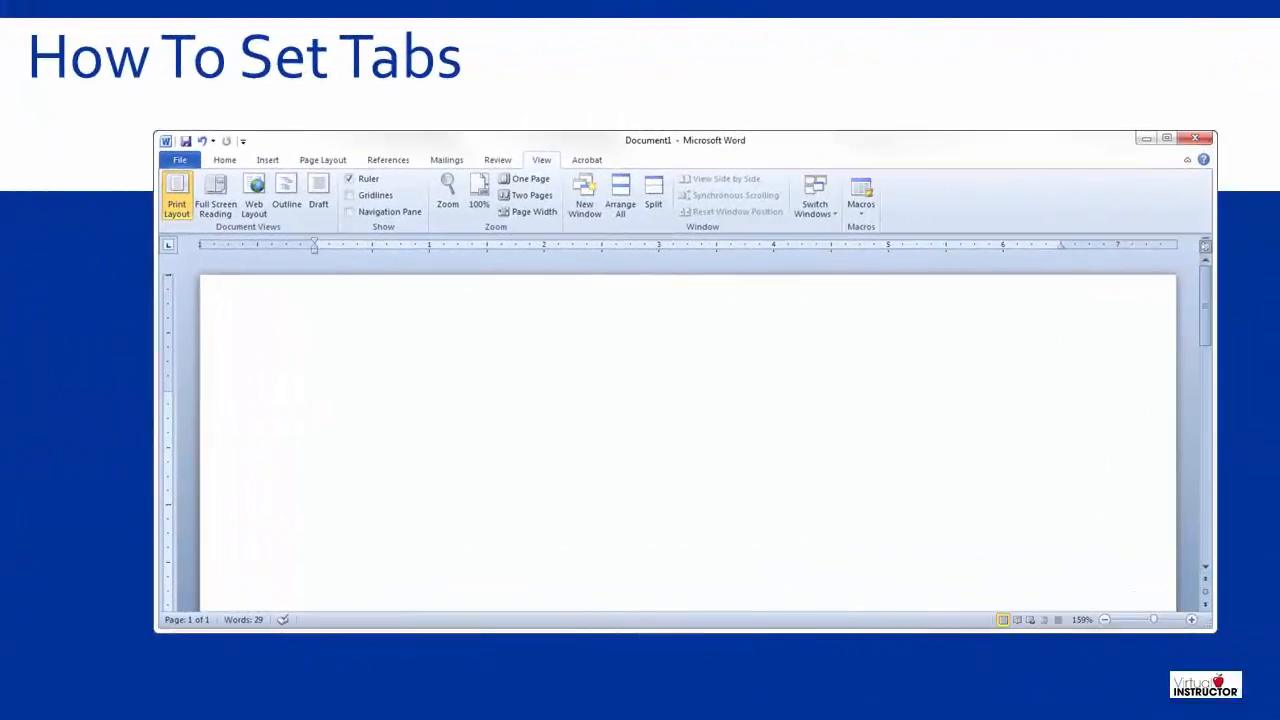
# - Add a center tab stop to the ruler and centre the Cyan, Magenta, Yellow, Black list
pyautogui.click(541, 160)
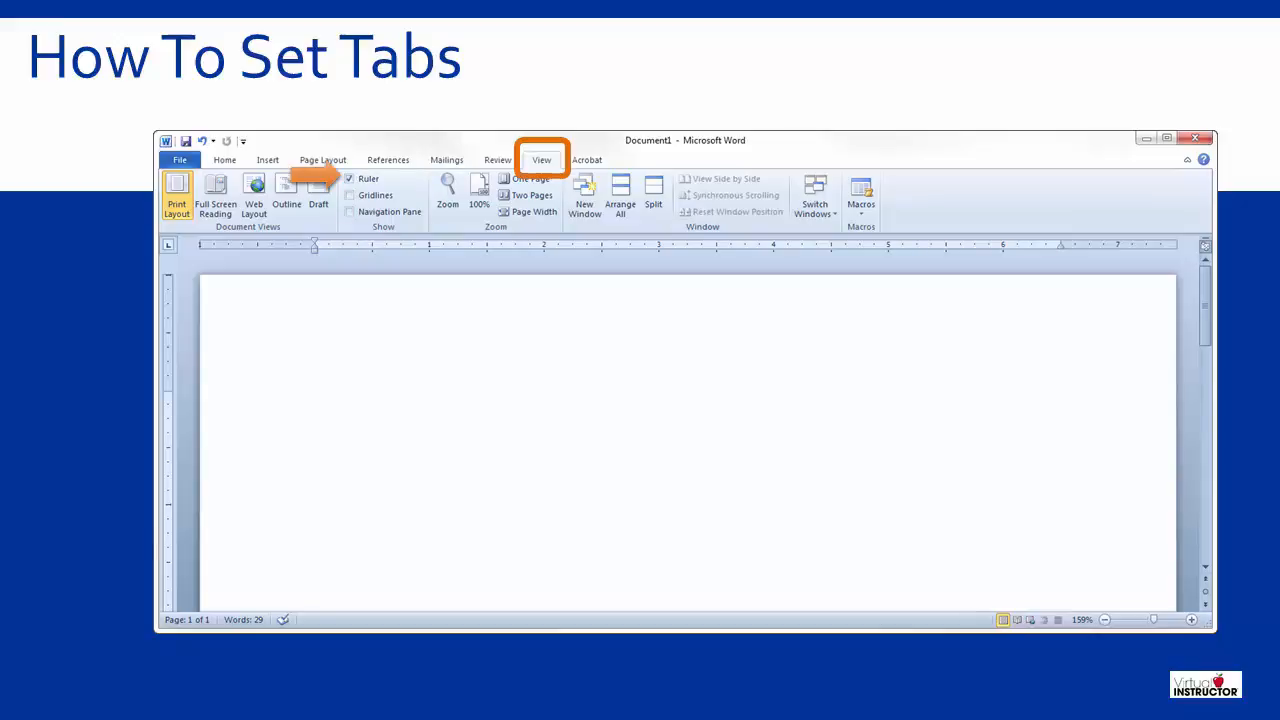
pyautogui.click(168, 243)
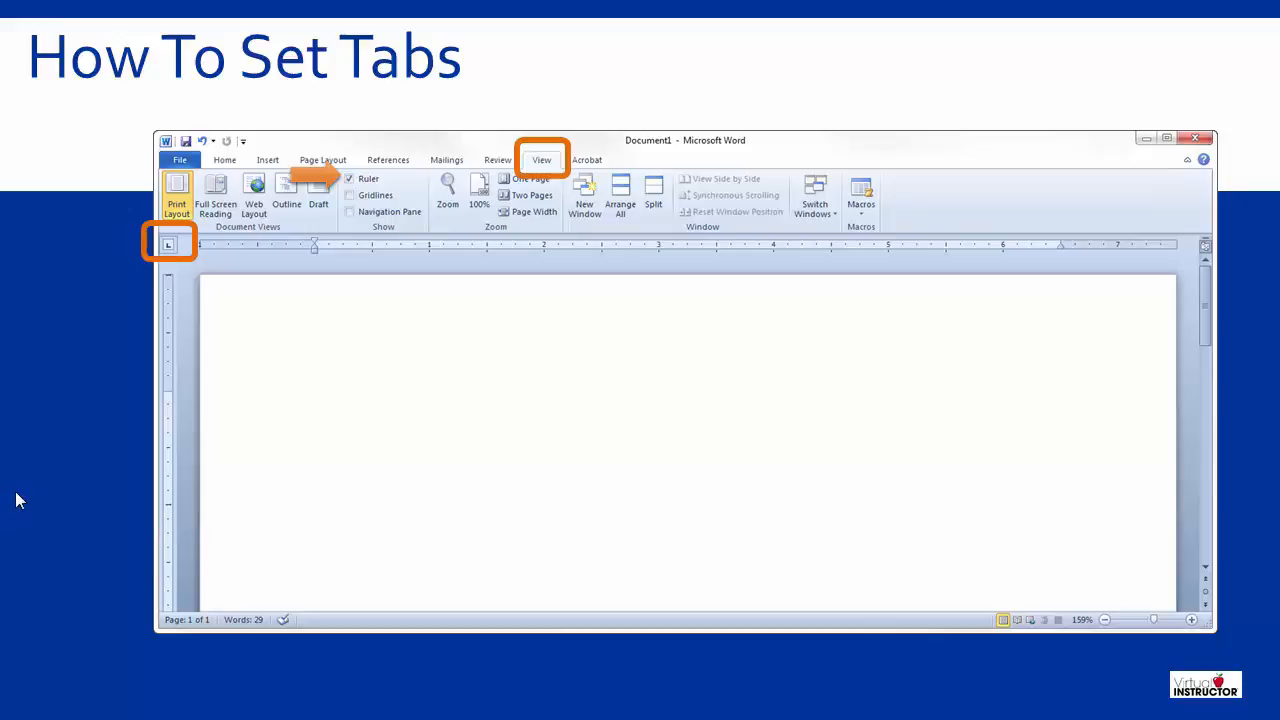
pyautogui.moveTo(310, 326)
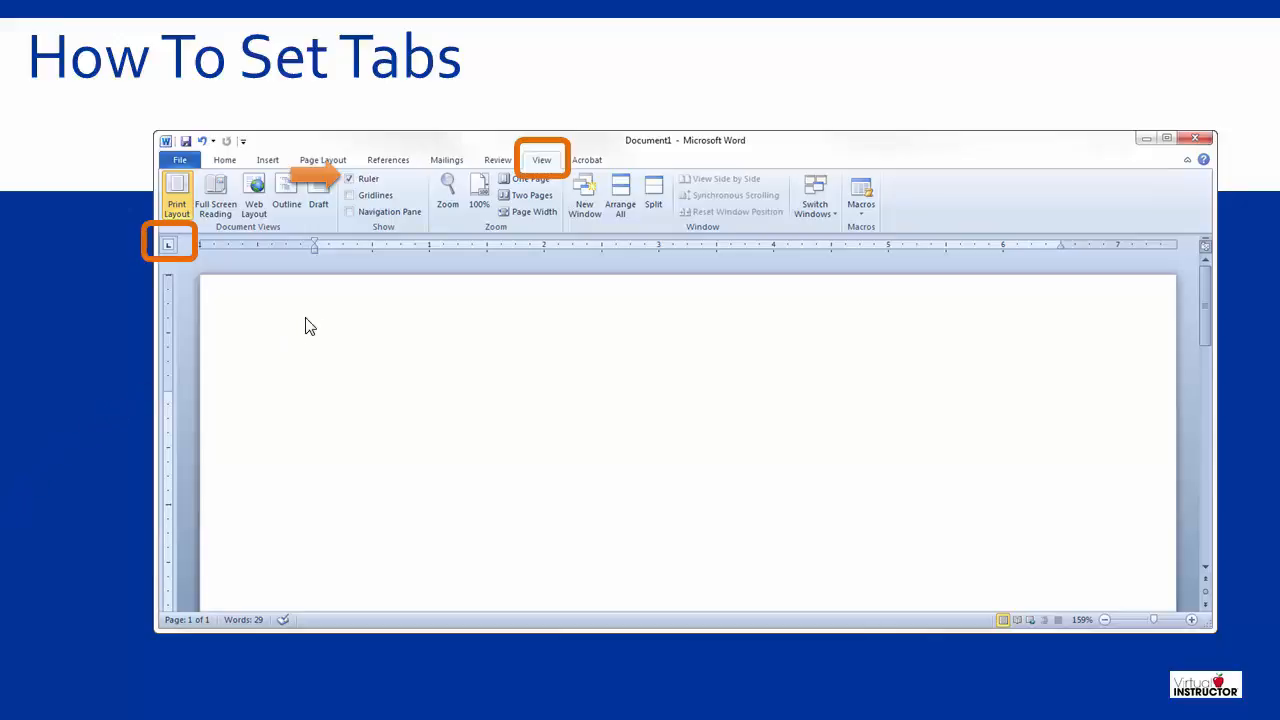
pyautogui.moveTo(376, 252)
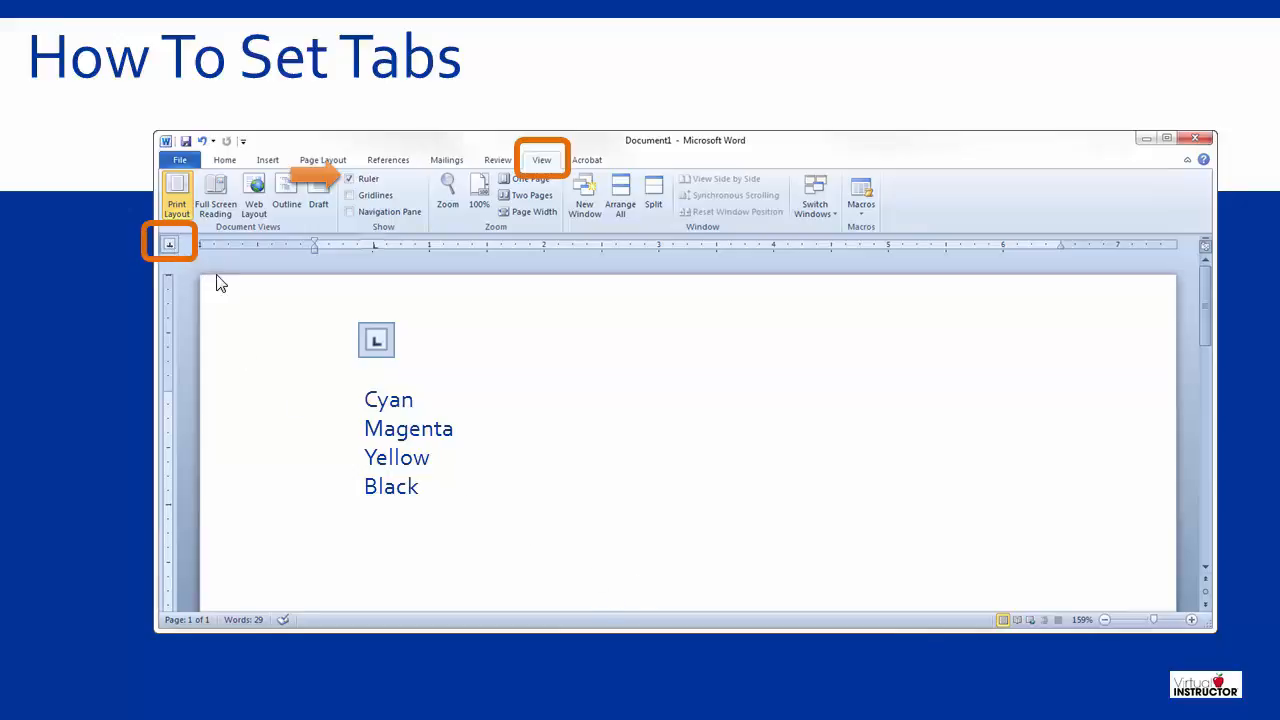
pyautogui.moveTo(283, 296)
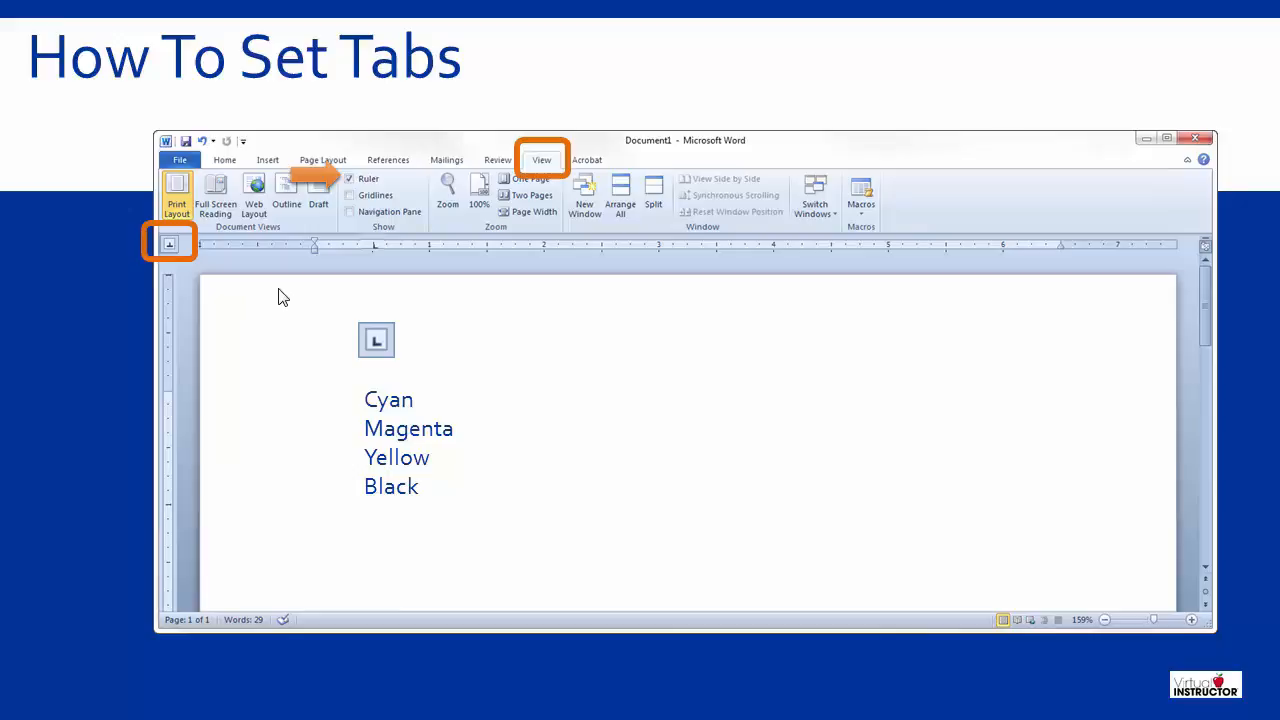
pyautogui.moveTo(399, 287)
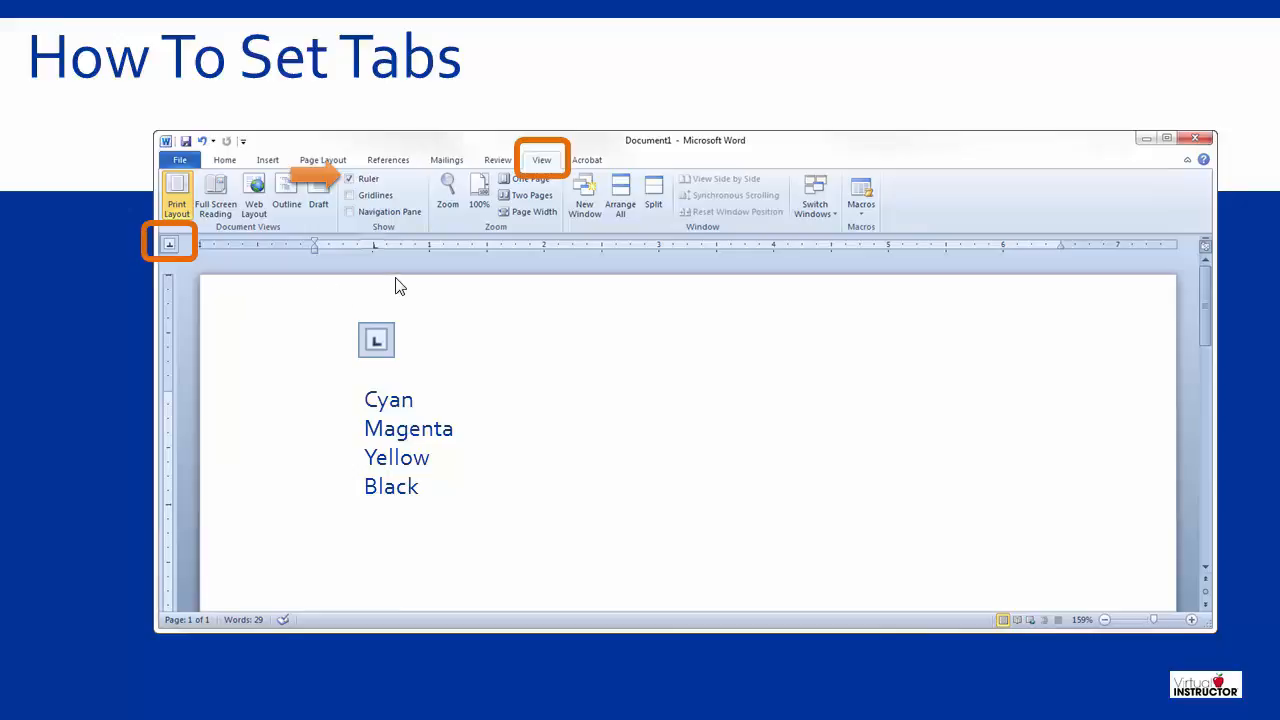
pyautogui.moveTo(601, 254)
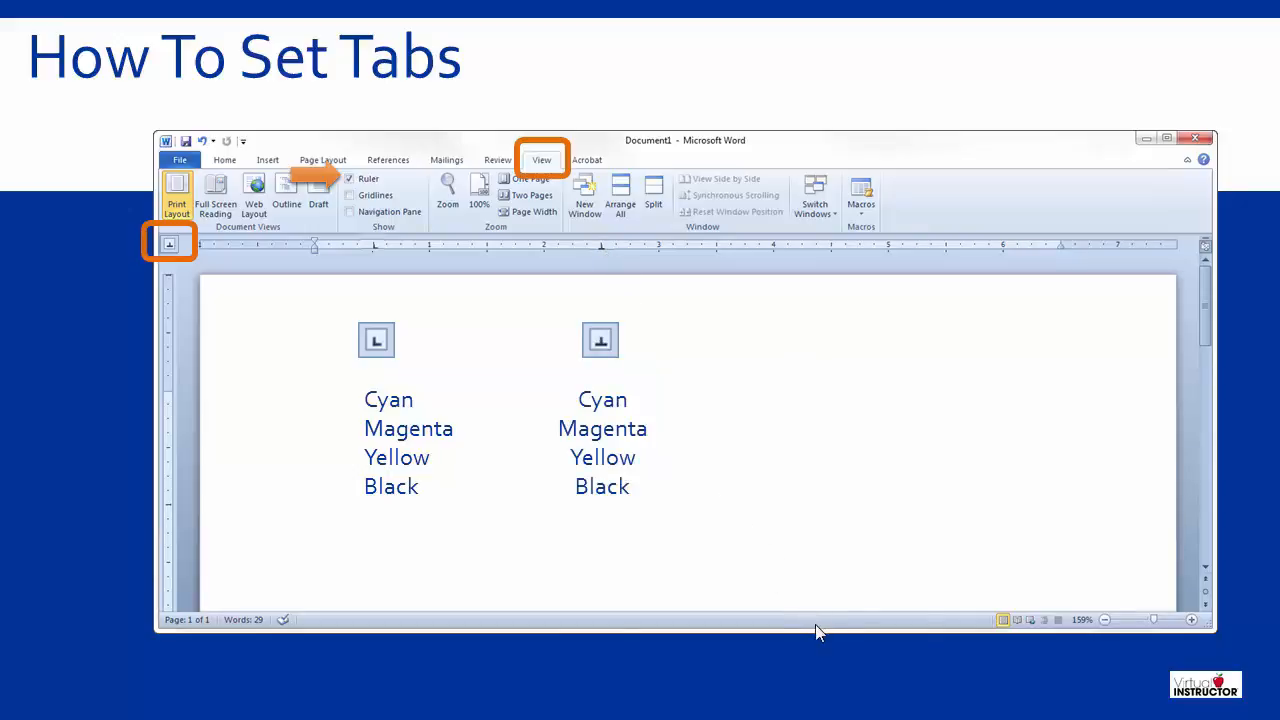
pyautogui.moveTo(815, 628)
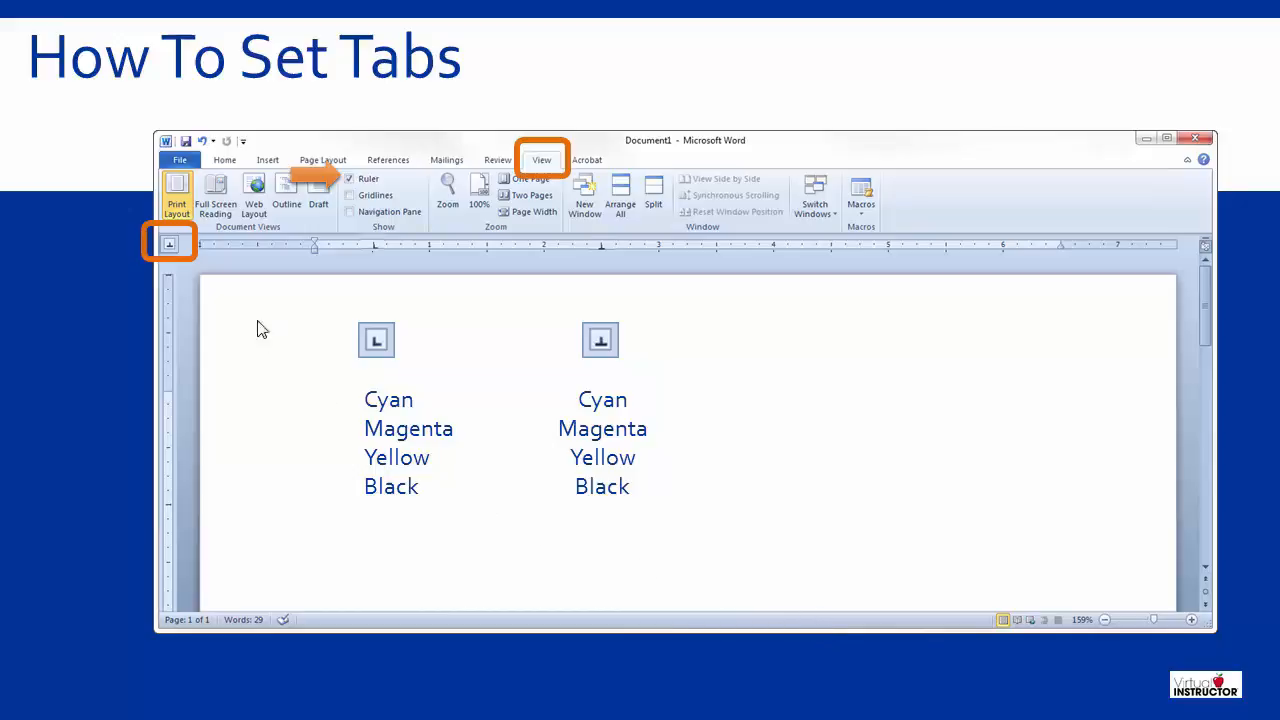
pyautogui.moveTo(259, 306)
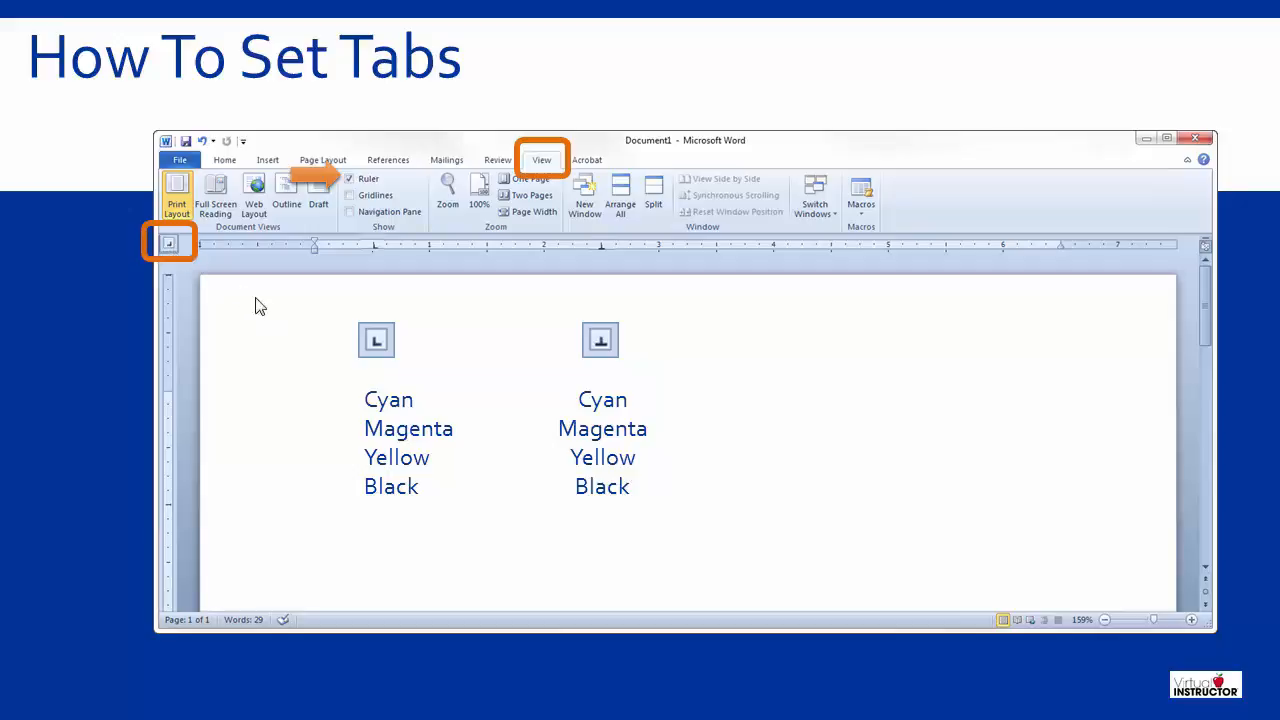
pyautogui.moveTo(671, 347)
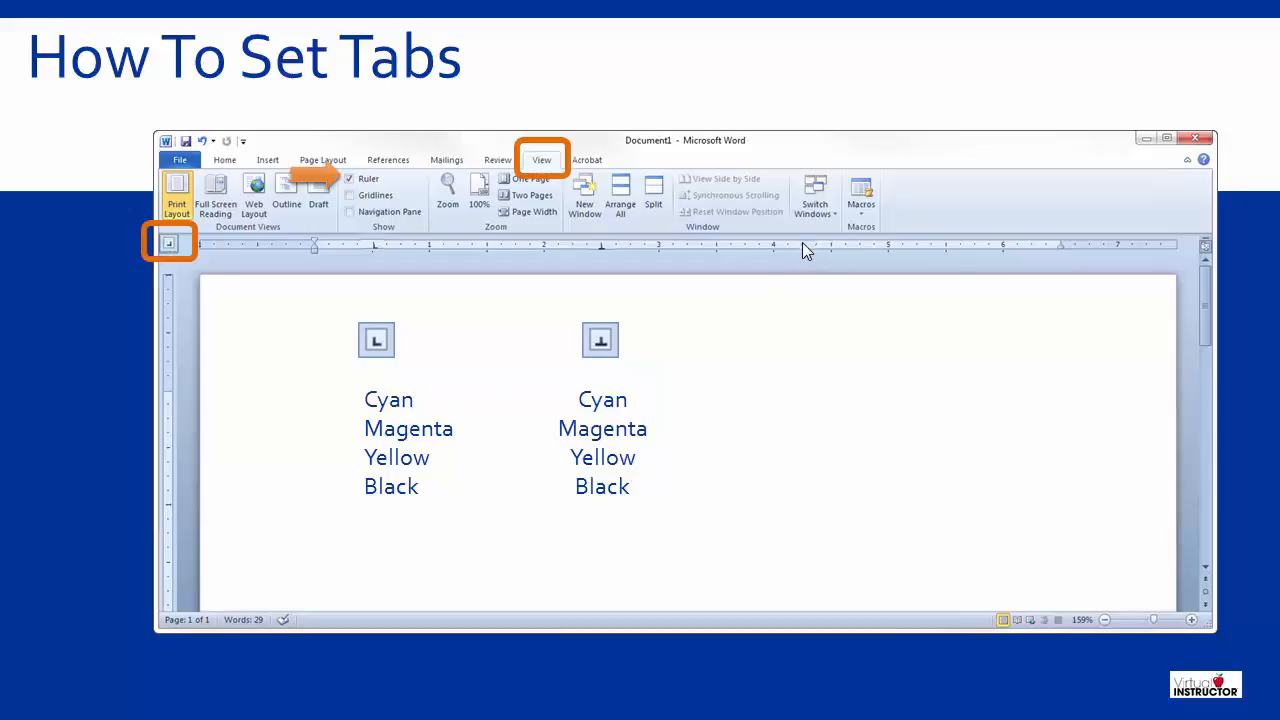
pyautogui.moveTo(905, 384)
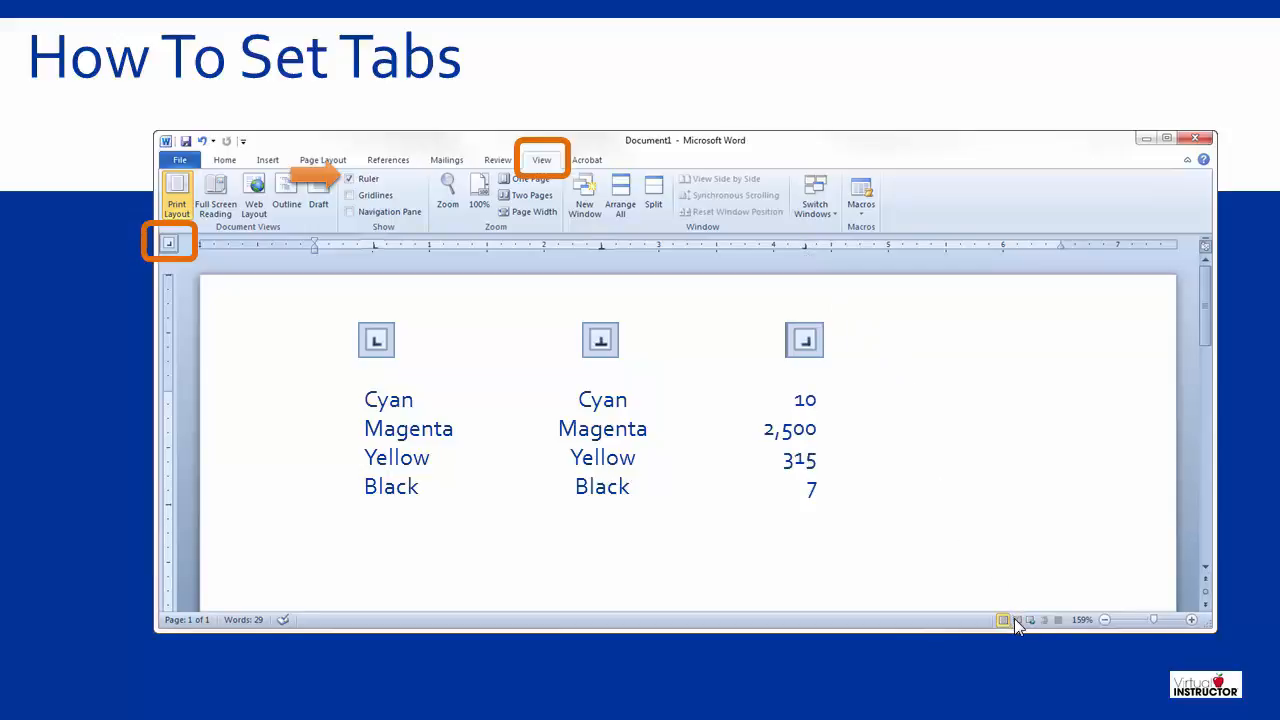
pyautogui.moveTo(992, 631)
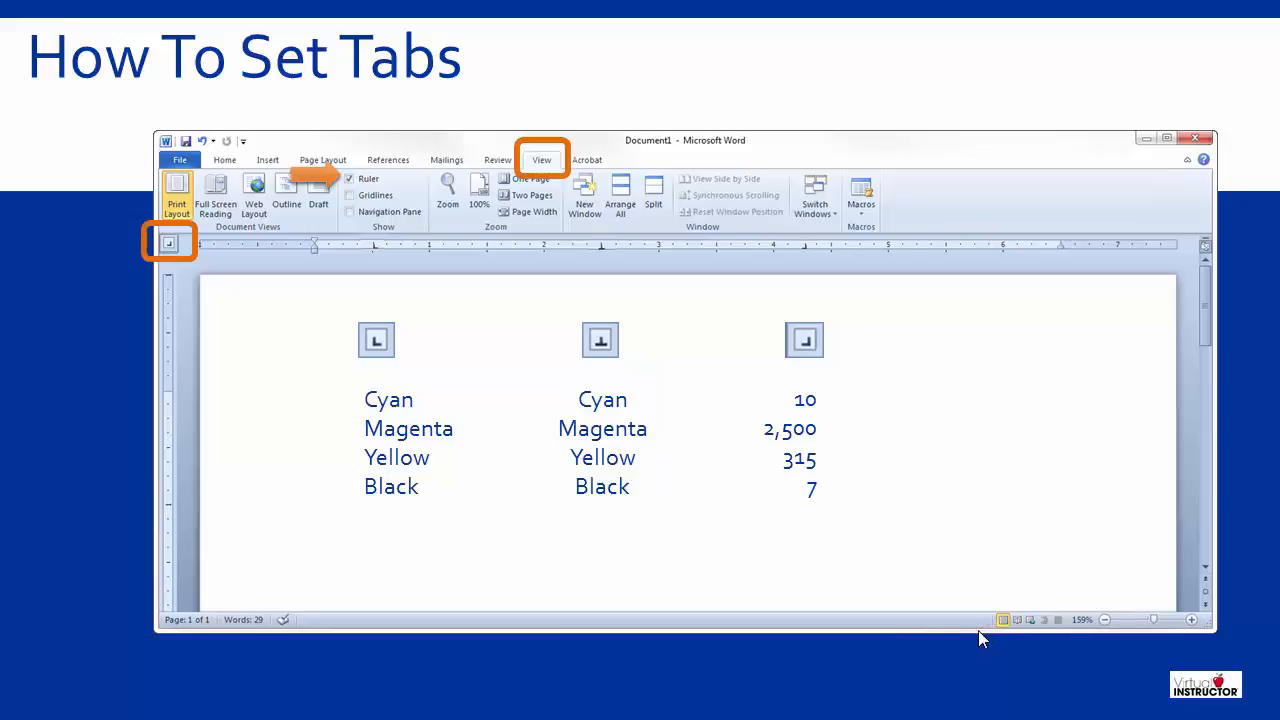
pyautogui.moveTo(375, 430)
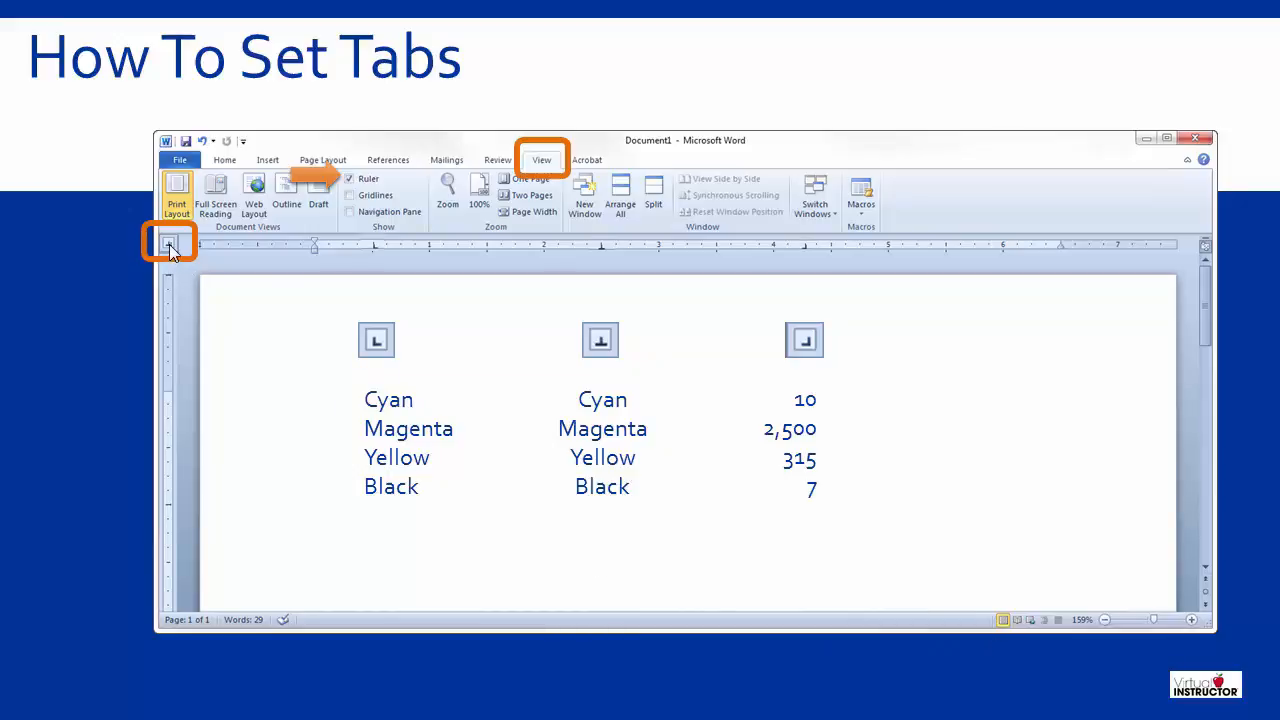
pyautogui.moveTo(752, 301)
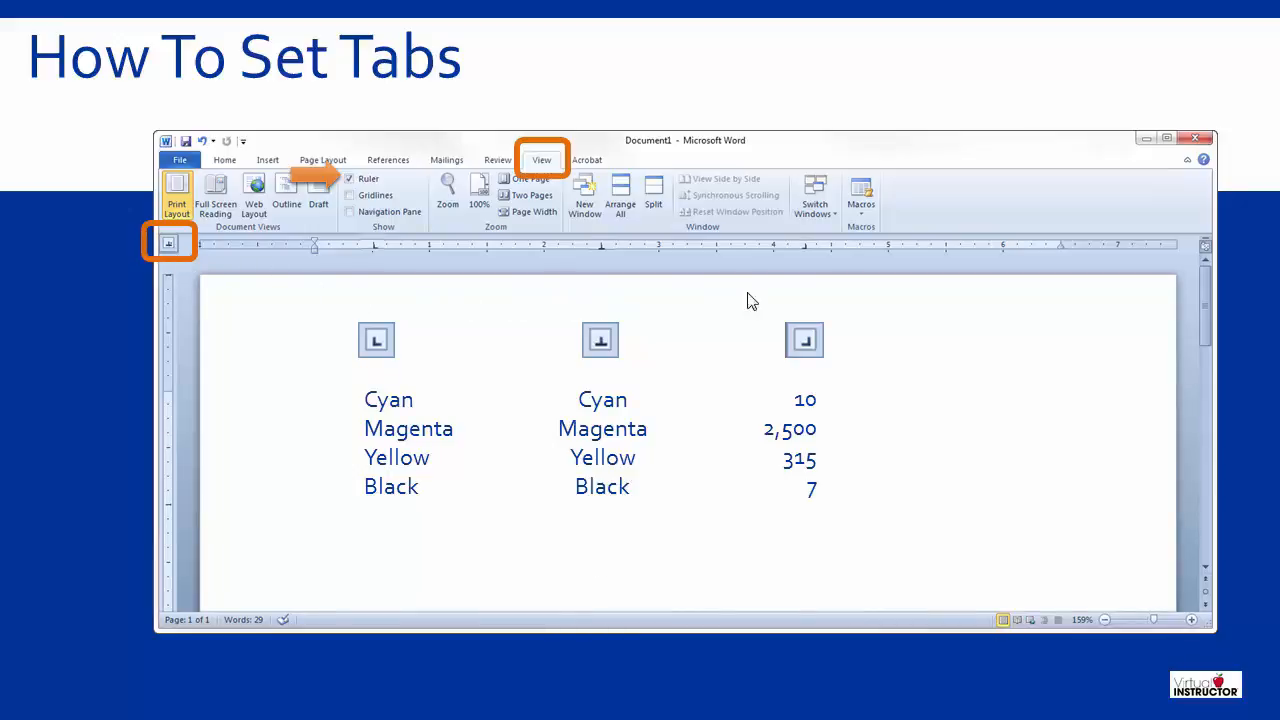
pyautogui.moveTo(990, 255)
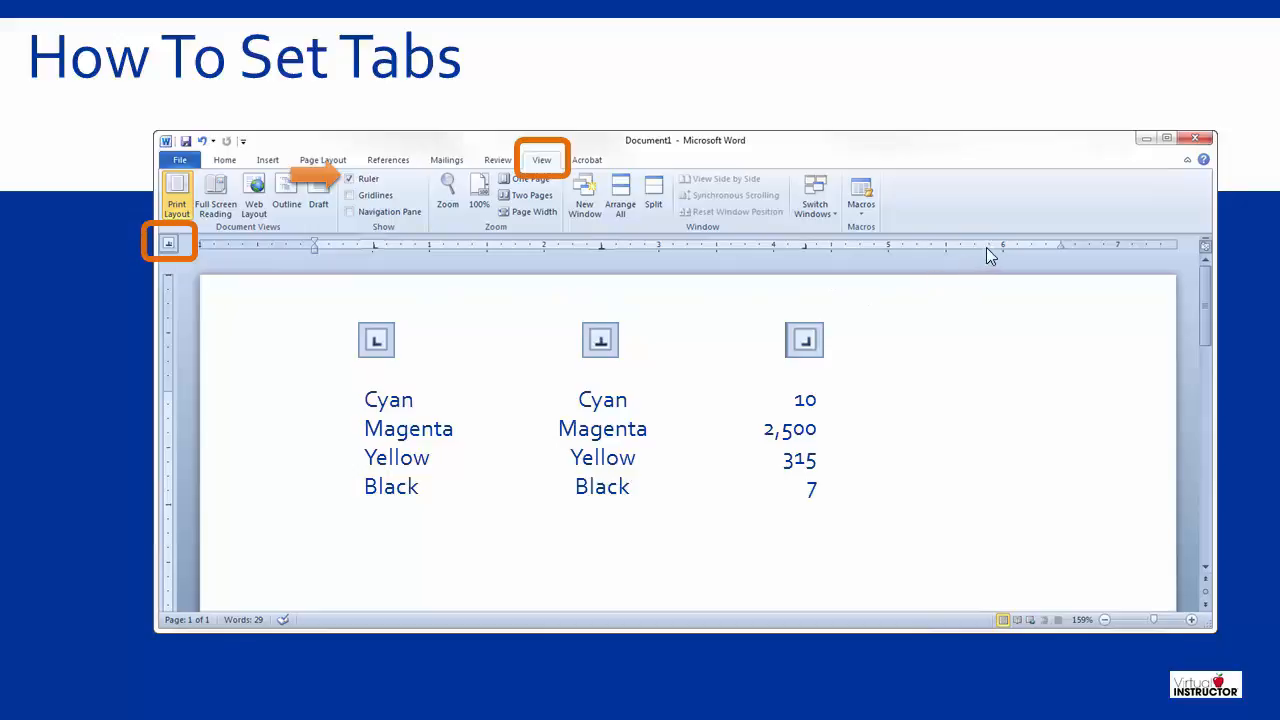